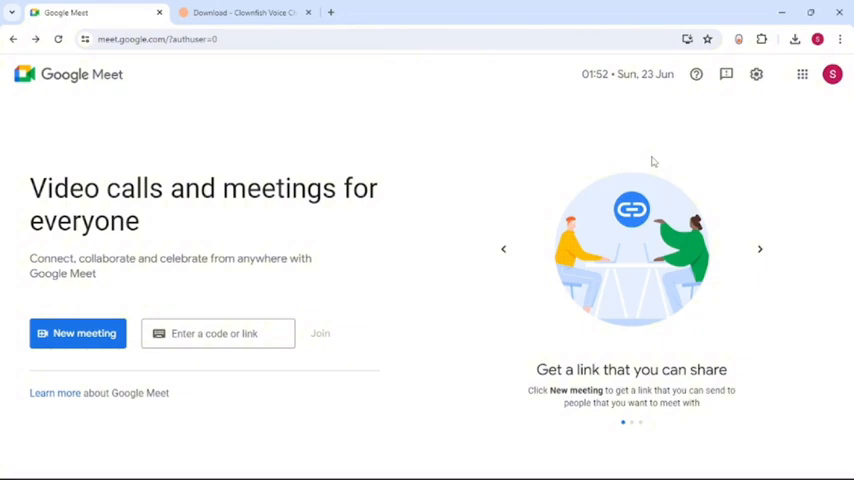
mouse_move(430, 12)
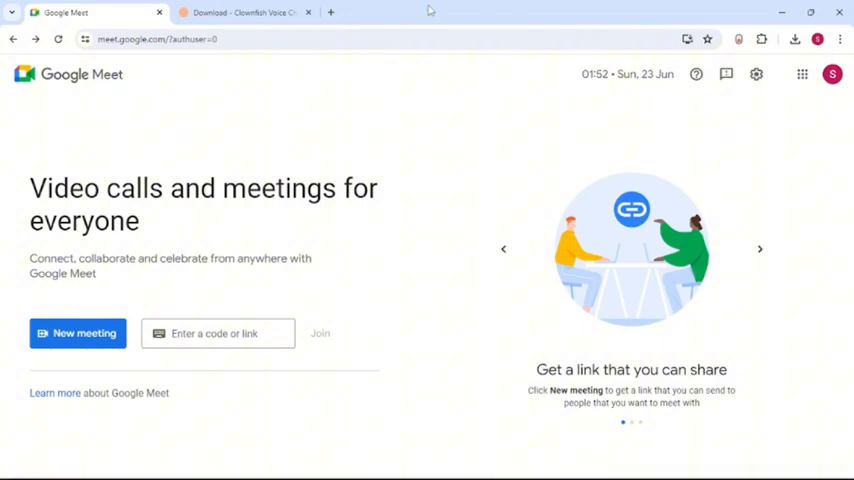
Return to the Google Meet page and bring up its Settings panel.
left_click(244, 12)
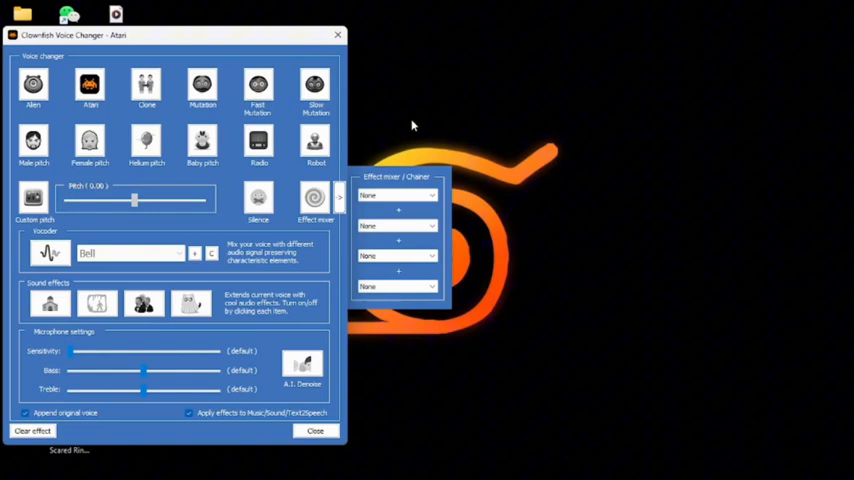
mouse_move(532, 388)
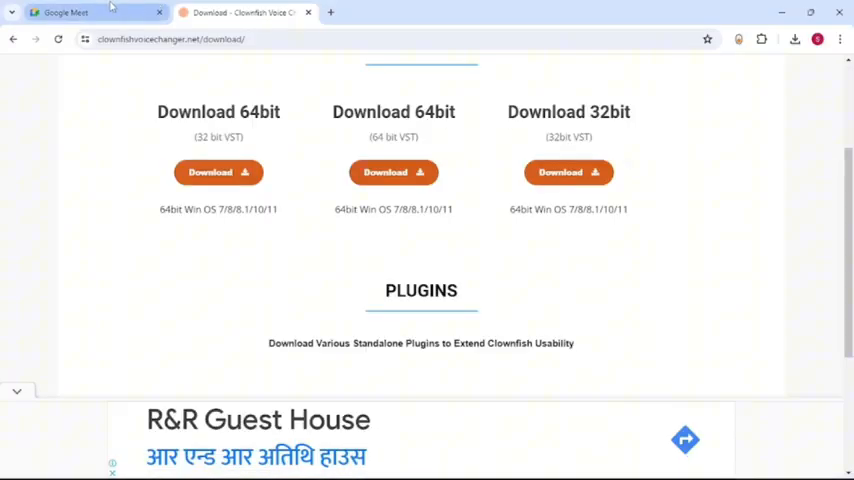
left_click(84, 12)
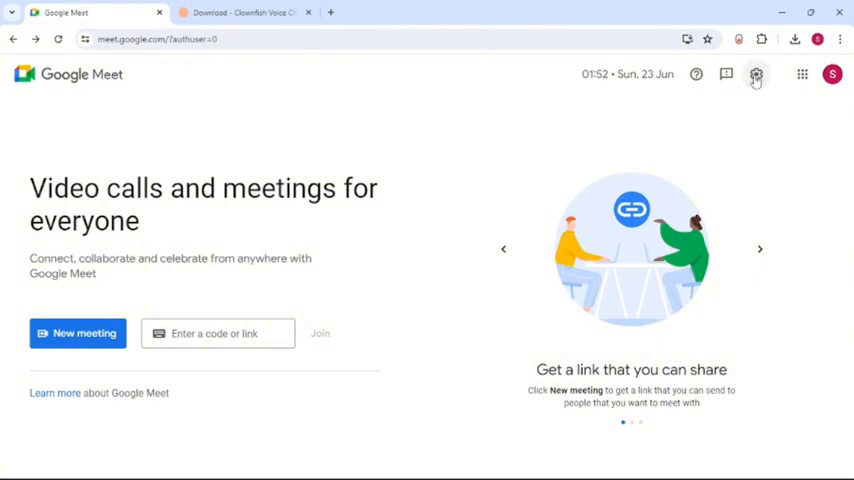
left_click(756, 74)
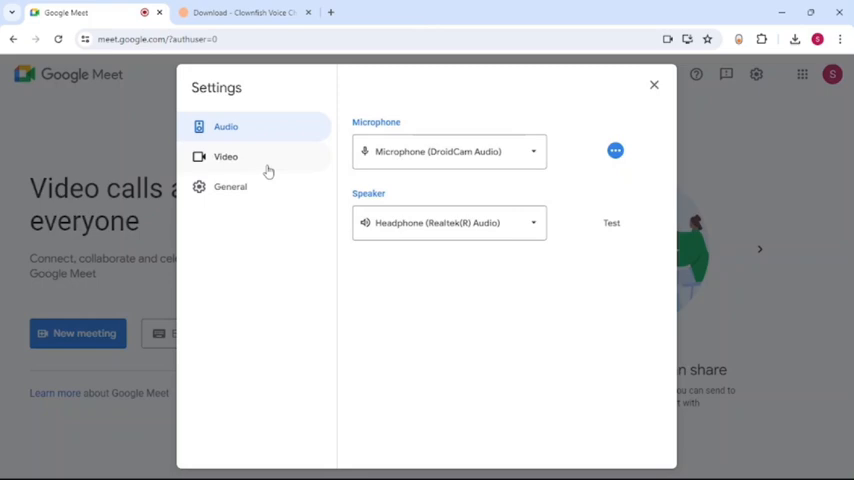
After glancing at Video settings, show the Audio microphone list with DroidCam Audio current.
left_click(224, 156)
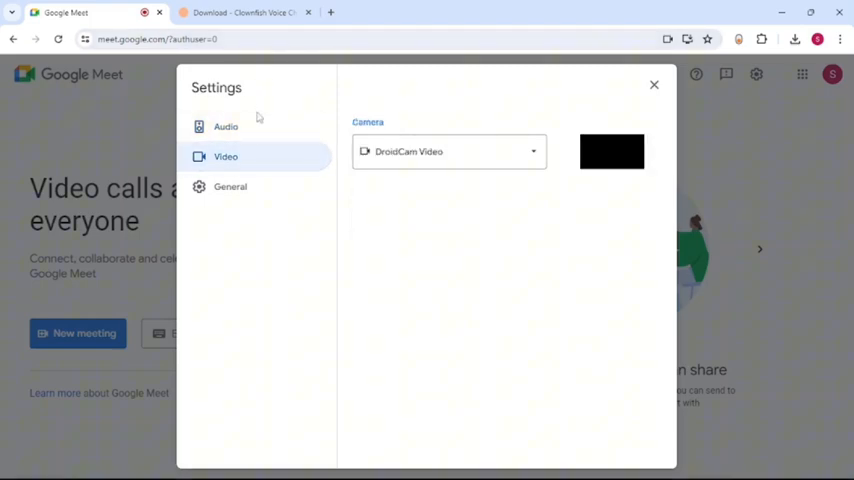
left_click(226, 126)
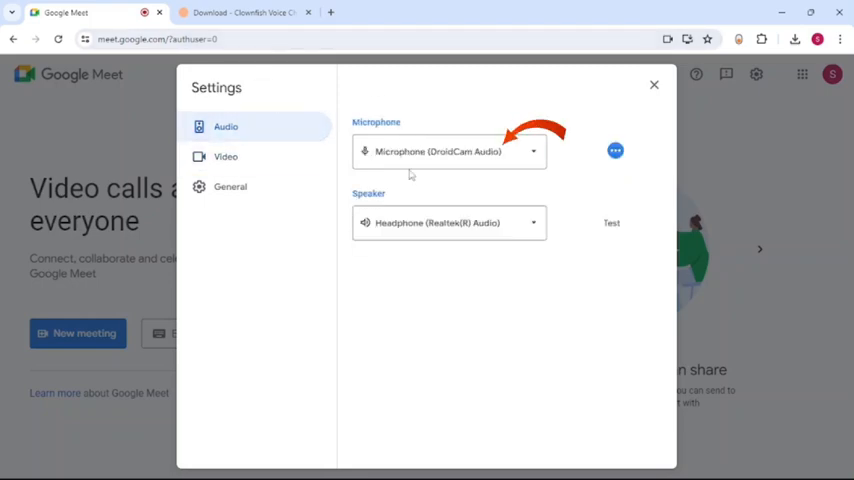
left_click(448, 152)
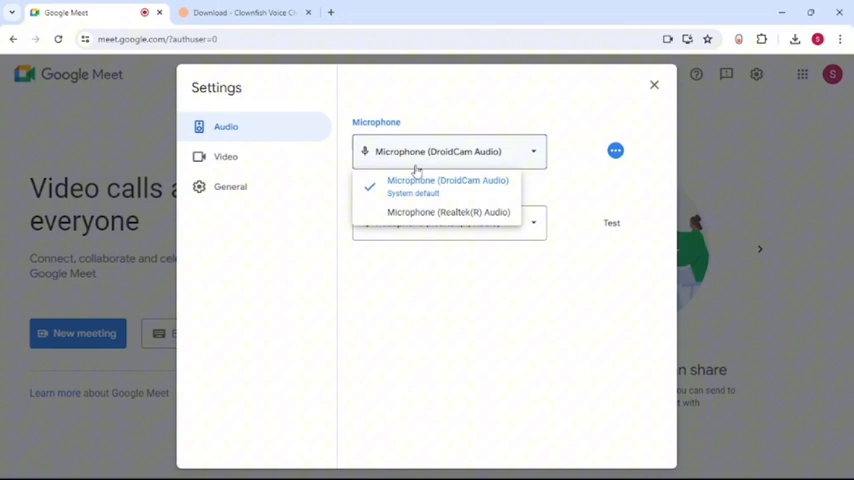